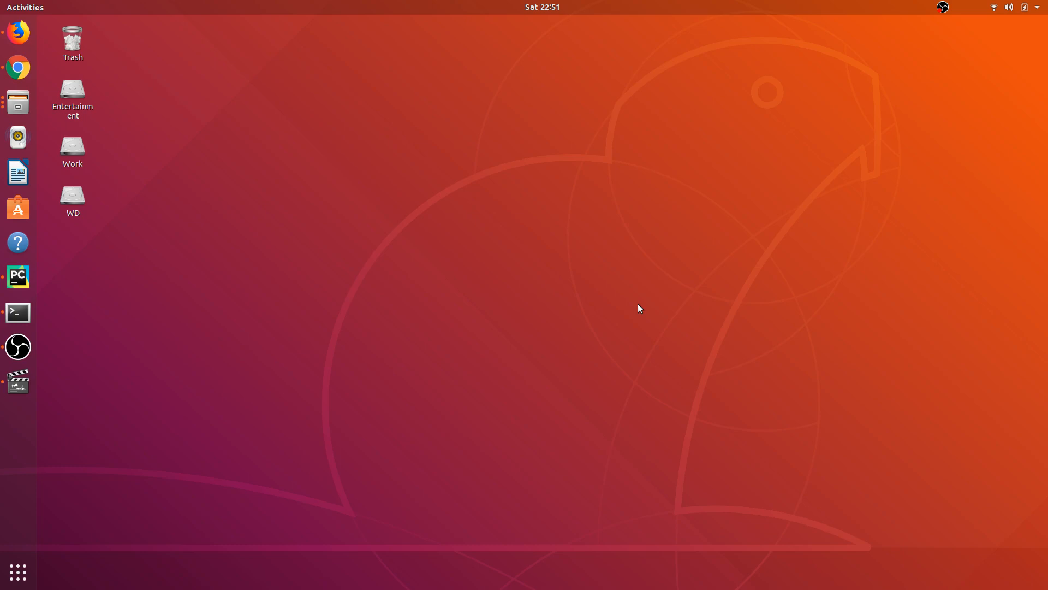
{"action": "mouse_move", "coordinate": [17, 207]}
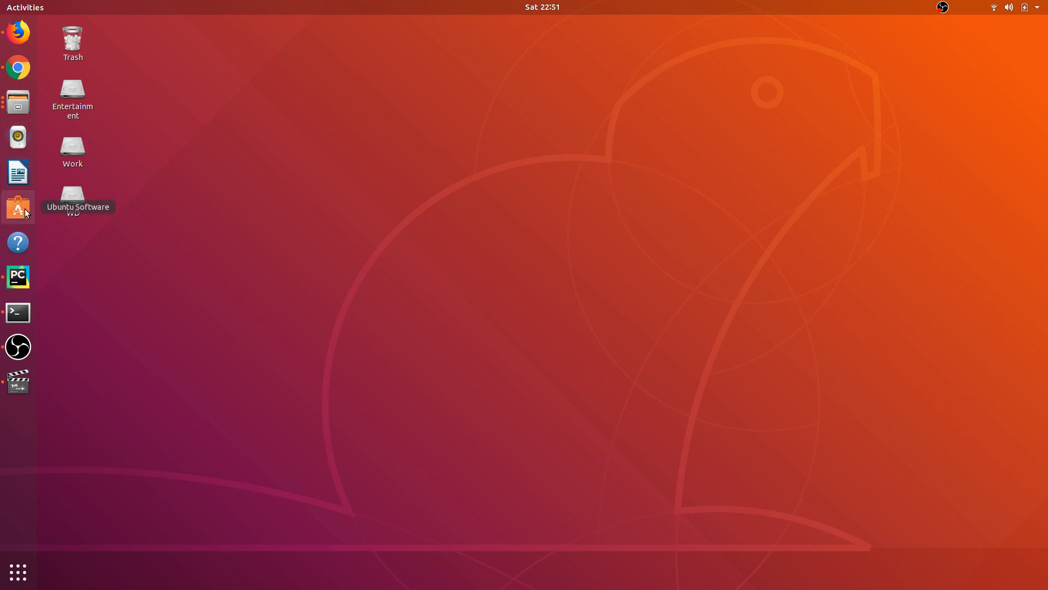
Launch Ubuntu Software from the dock.
{"action": "left_click", "coordinate": [17, 208]}
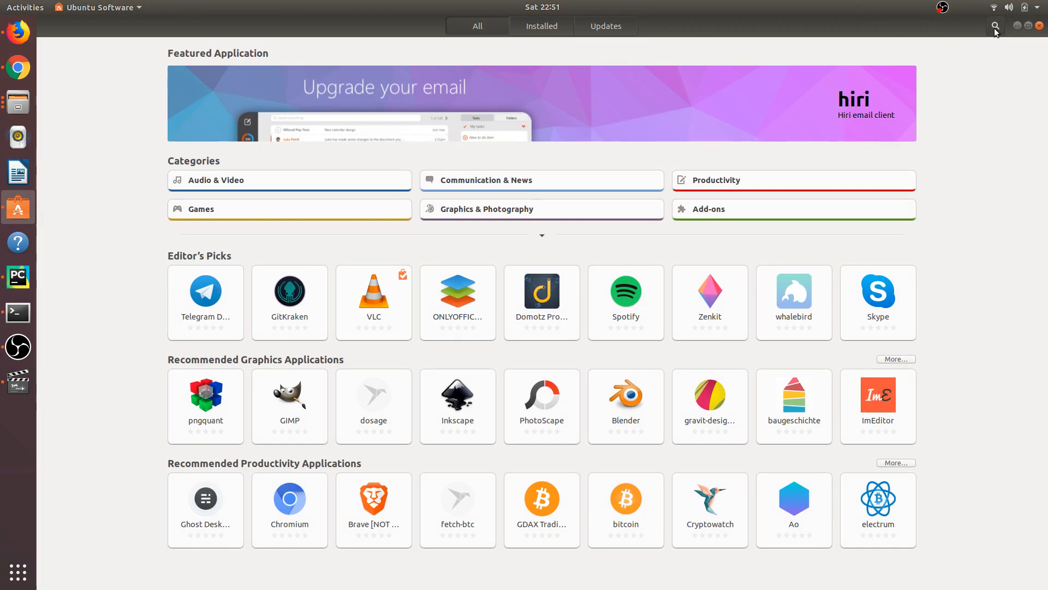
Search the store for 'gnome tweaks' and go to the GNOME Tweaks details page.
{"action": "left_click", "coordinate": [994, 26]}
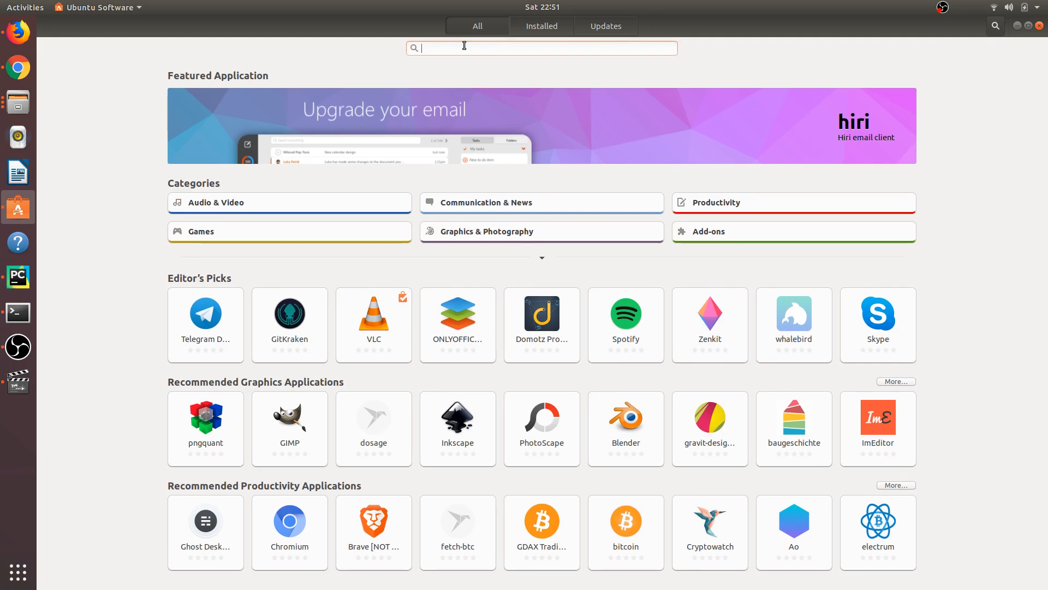
{"action": "type", "text": "gnome tweaks"}
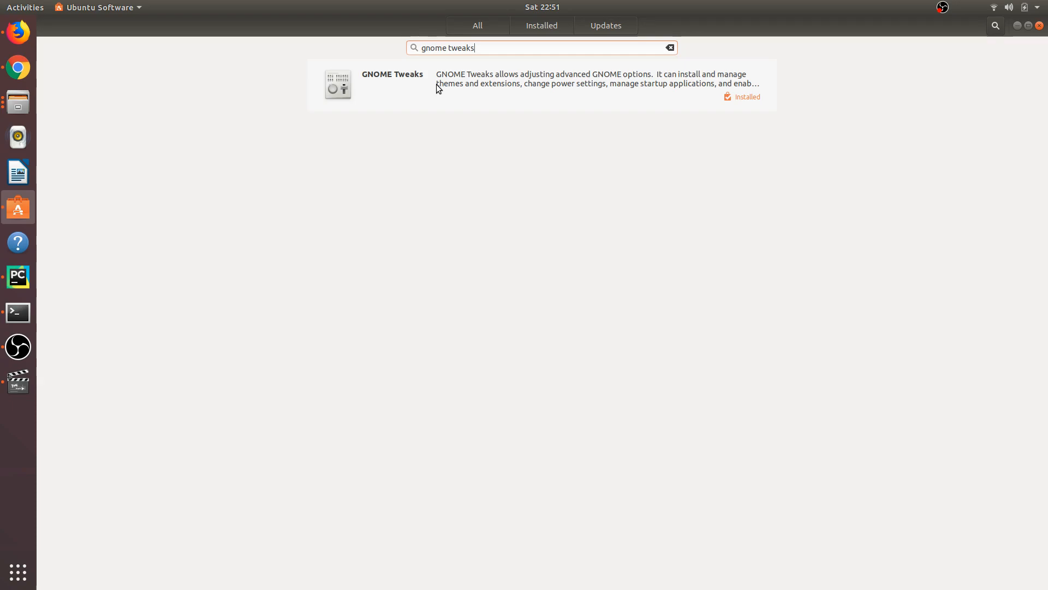
{"action": "left_click", "coordinate": [392, 84]}
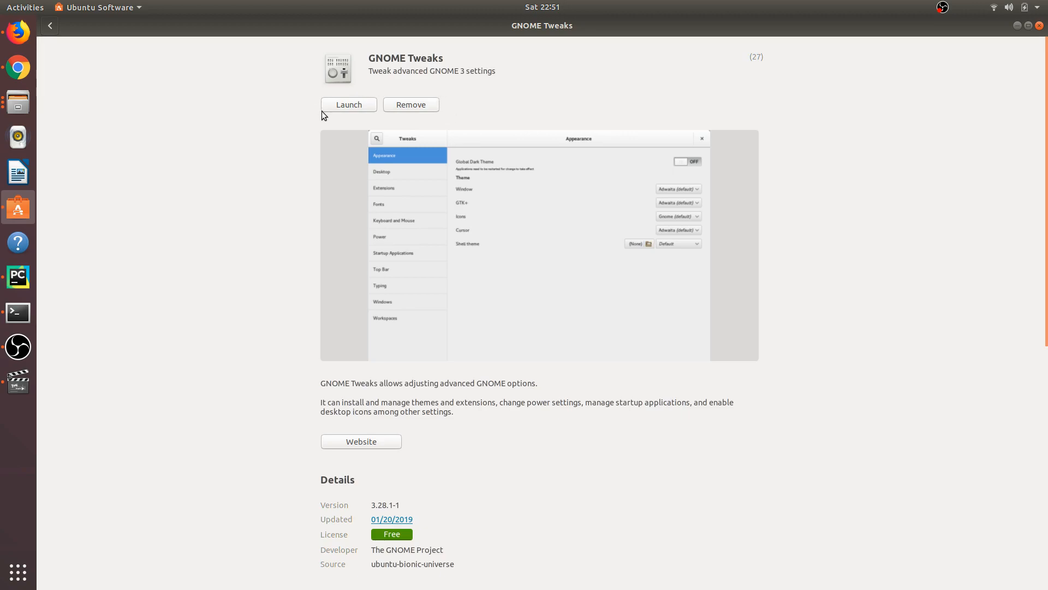
{"action": "mouse_move", "coordinate": [458, 86]}
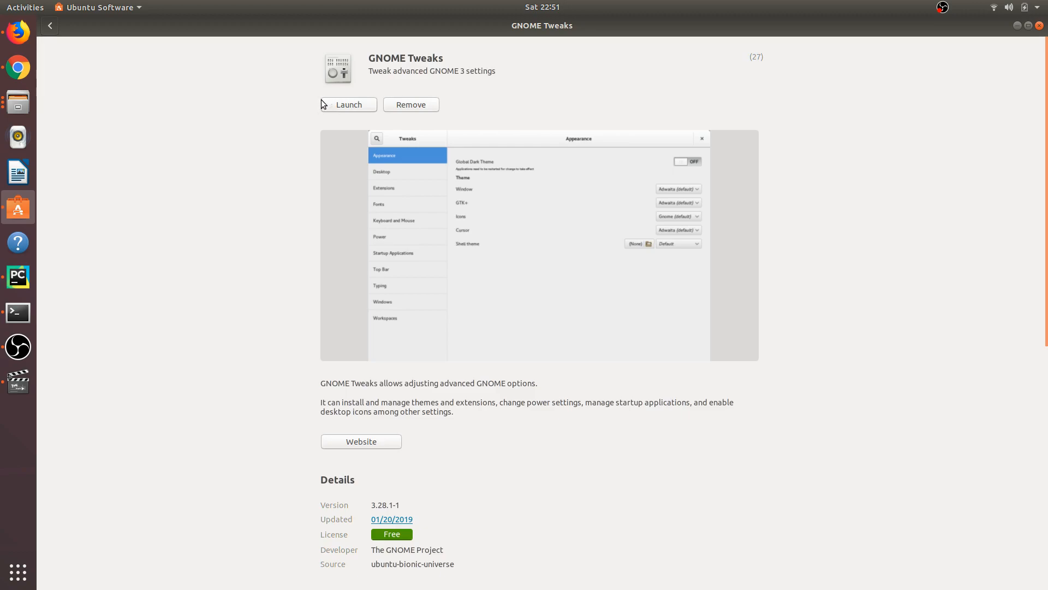
{"action": "mouse_move", "coordinate": [441, 113]}
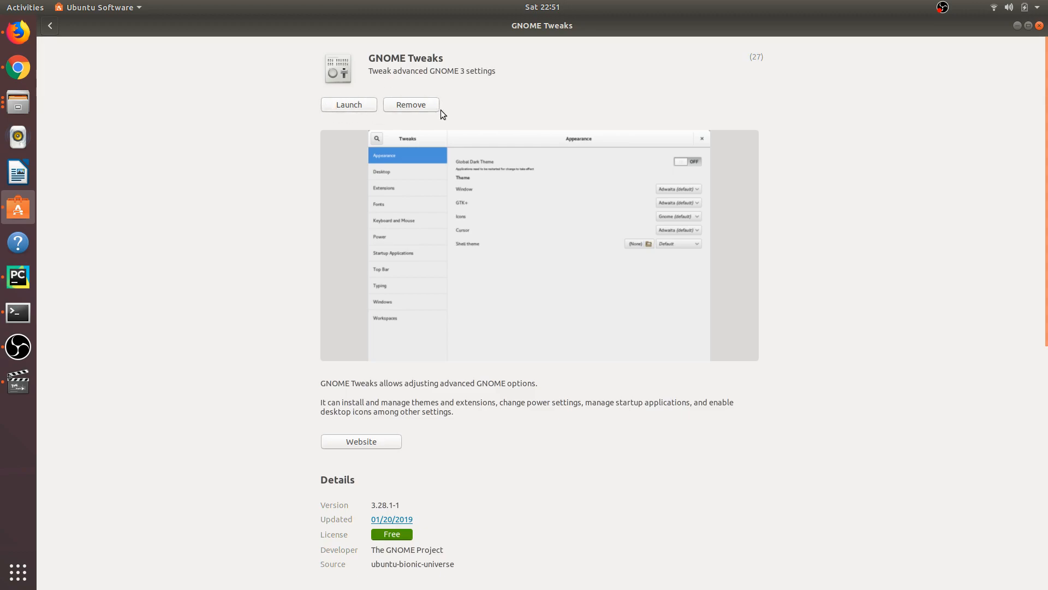
{"action": "mouse_move", "coordinate": [444, 112]}
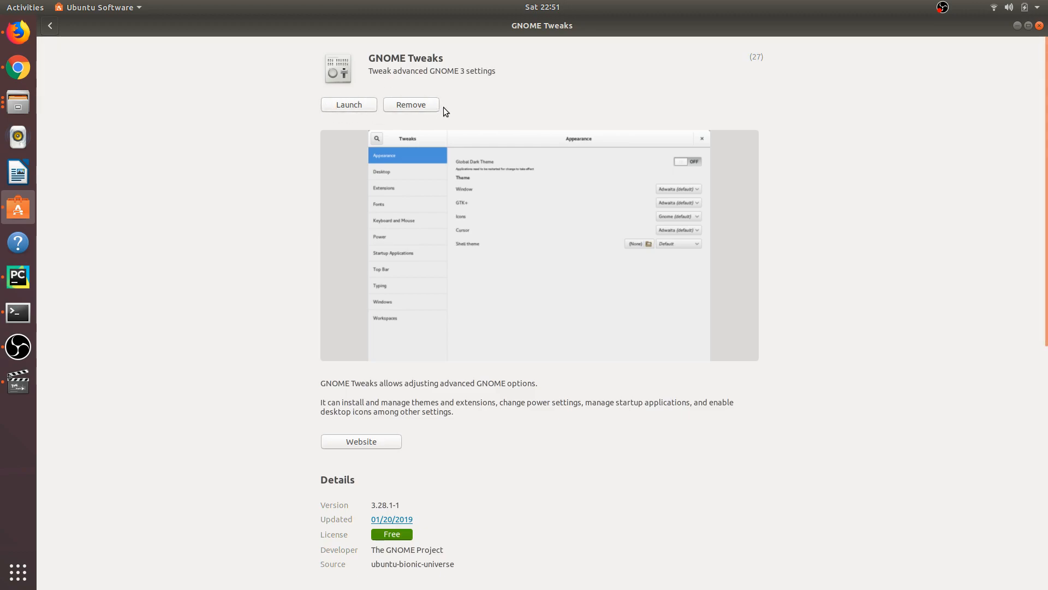
{"action": "mouse_move", "coordinate": [452, 108]}
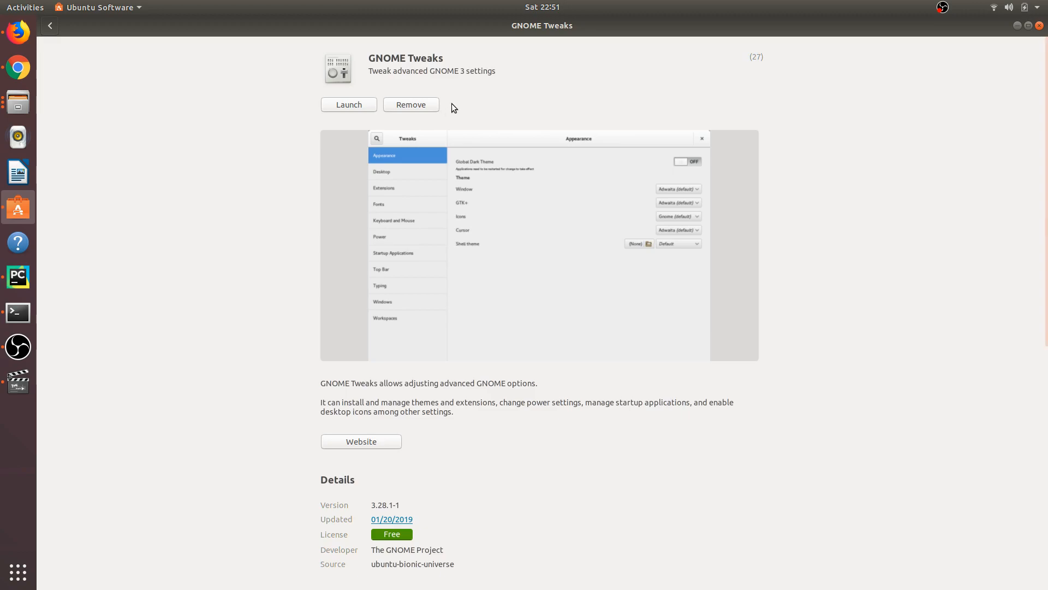
{"action": "mouse_move", "coordinate": [459, 99]}
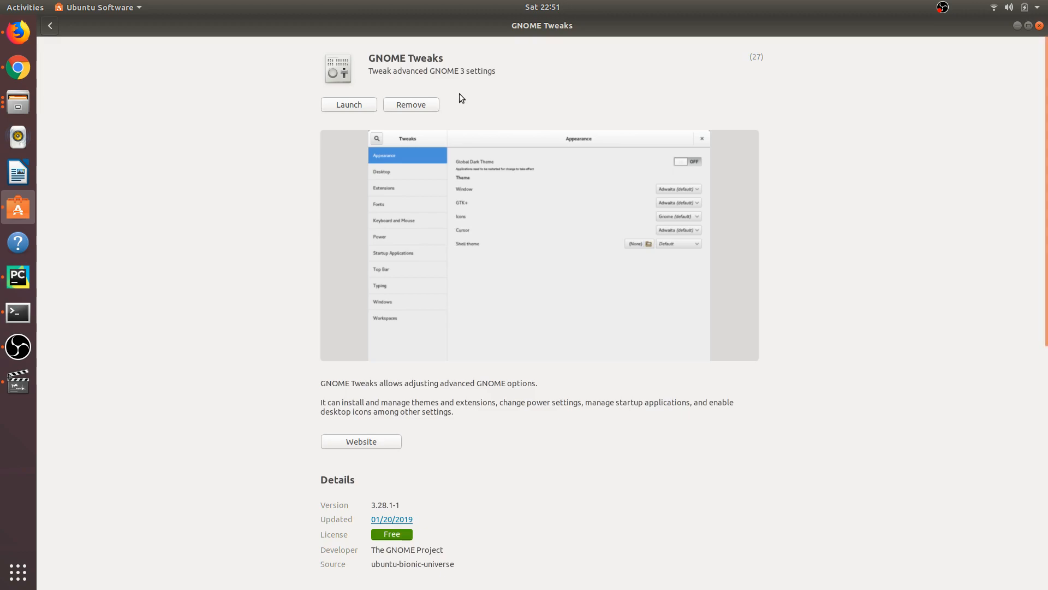
{"action": "mouse_move", "coordinate": [447, 97]}
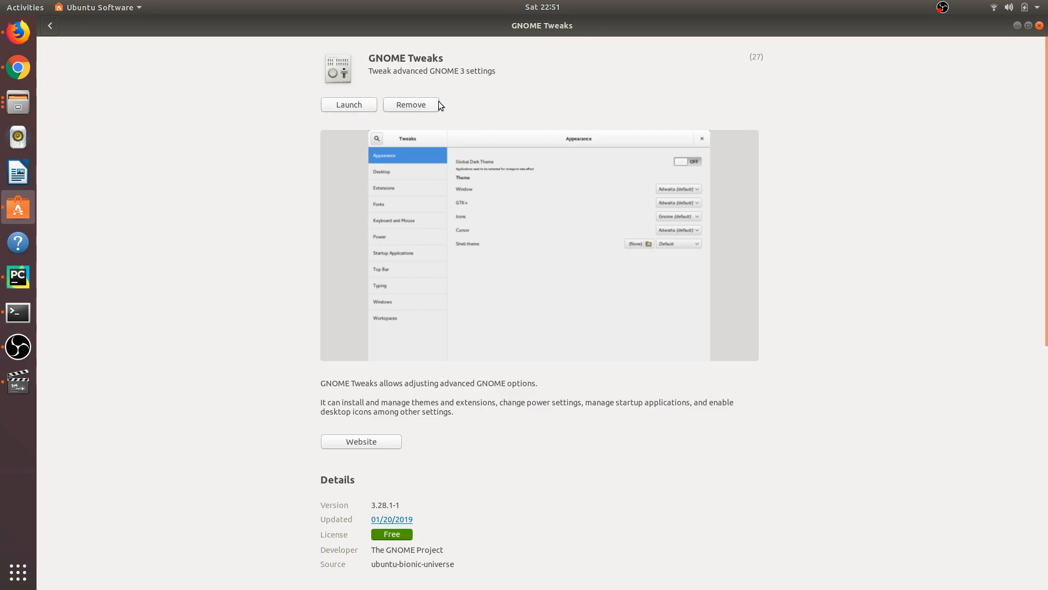
Launch GNOME Tweaks and maximize its window on the Appearance settings.
{"action": "left_click", "coordinate": [348, 105]}
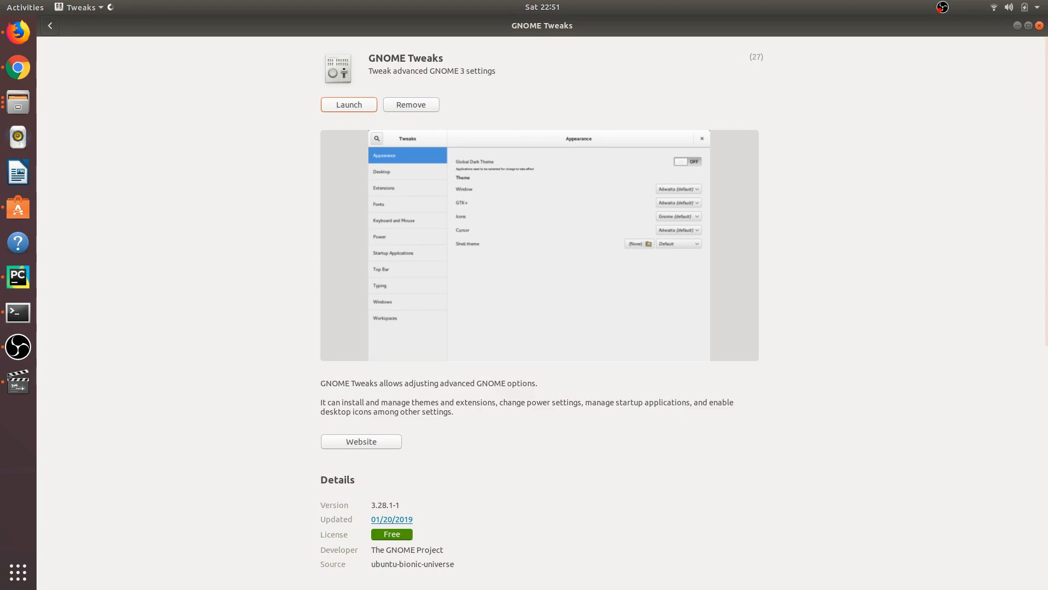
{"action": "left_click", "coordinate": [348, 105]}
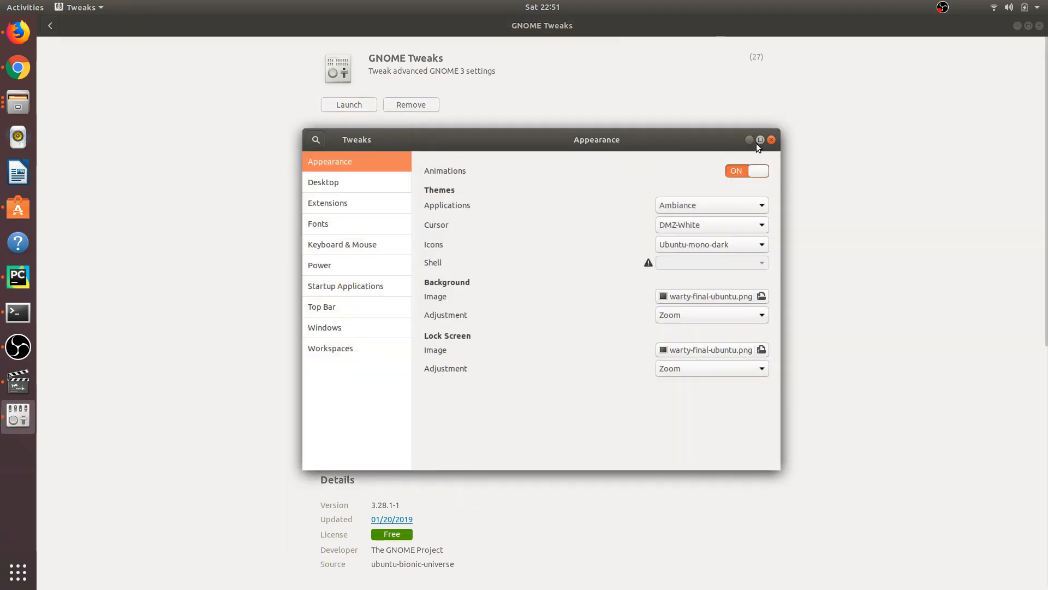
{"action": "left_click", "coordinate": [760, 139]}
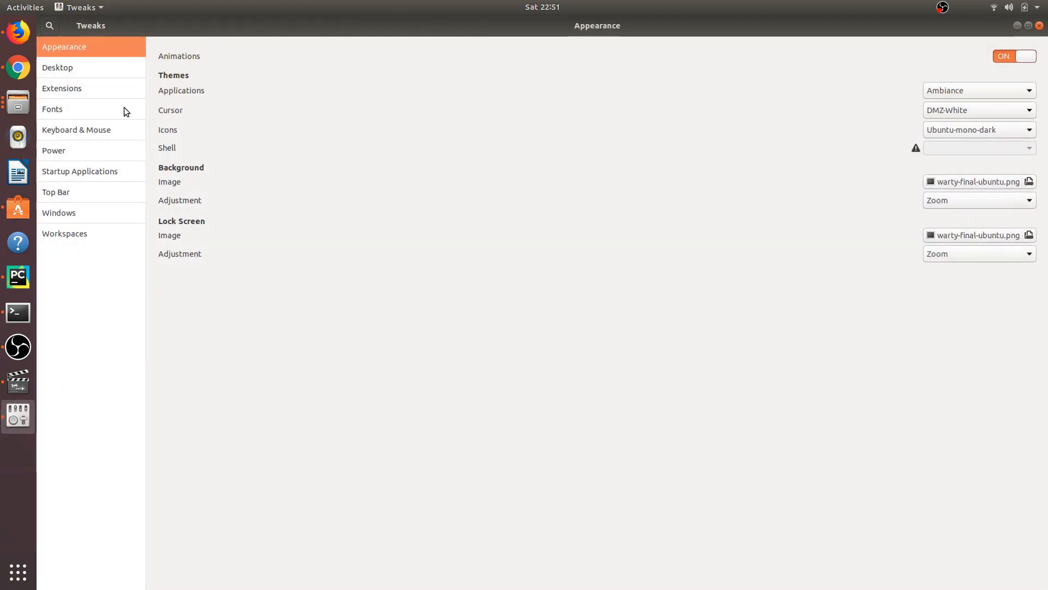
{"action": "mouse_move", "coordinate": [84, 176]}
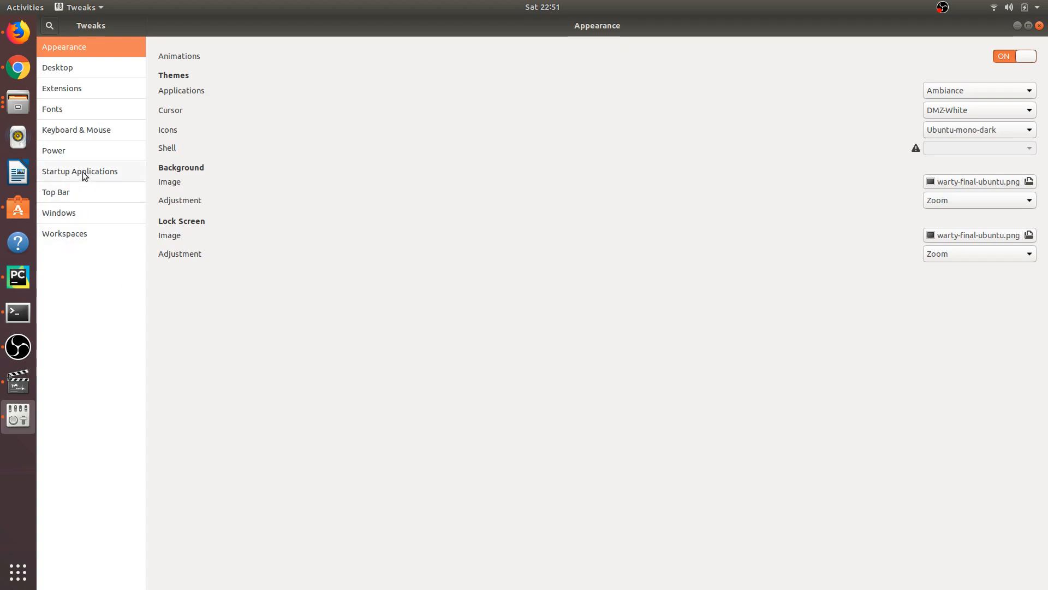
Show the Keyboard & Mouse panel with touchpad Mouse Click Emulation on Area.
{"action": "left_click", "coordinate": [77, 130]}
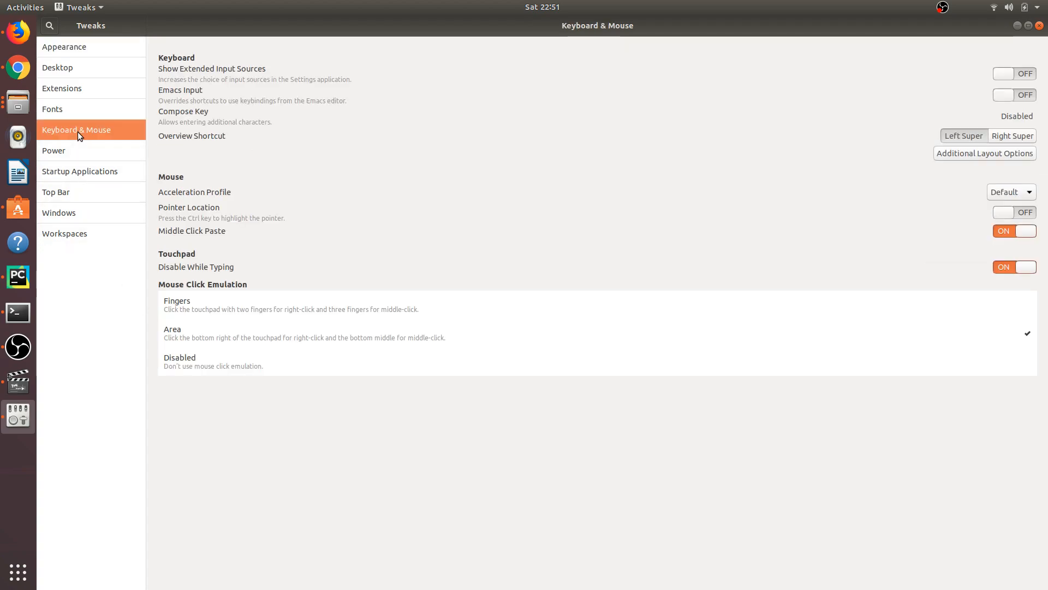
{"action": "mouse_move", "coordinate": [100, 127]}
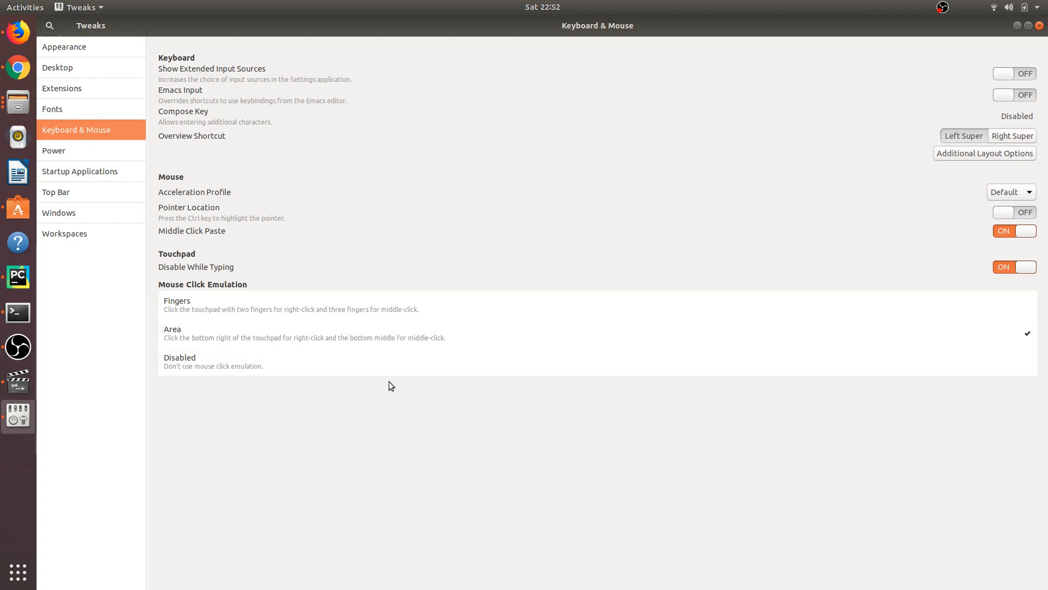
{"action": "mouse_move", "coordinate": [214, 341]}
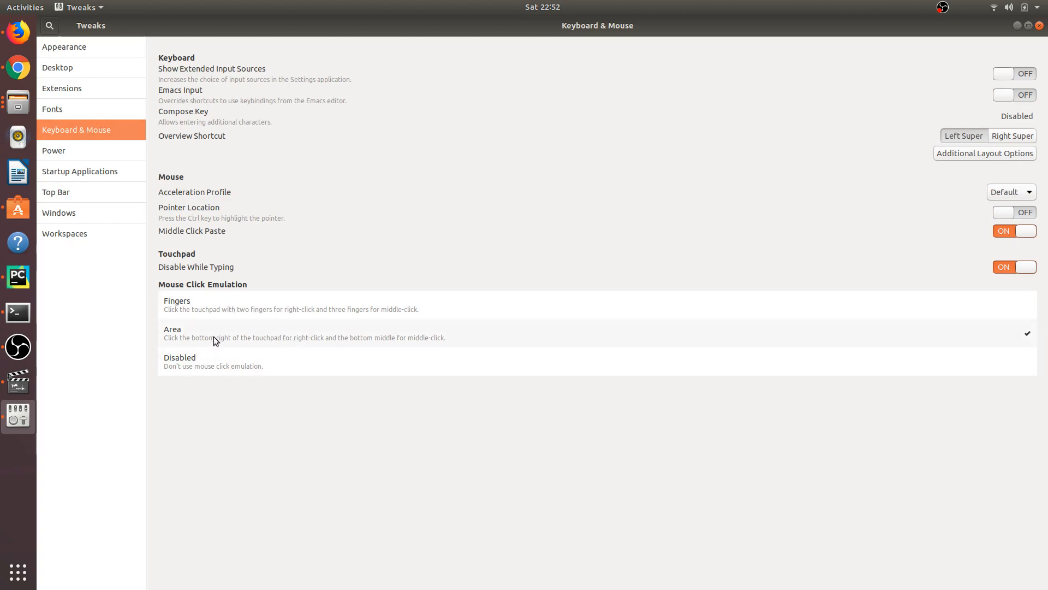
{"action": "mouse_move", "coordinate": [215, 330]}
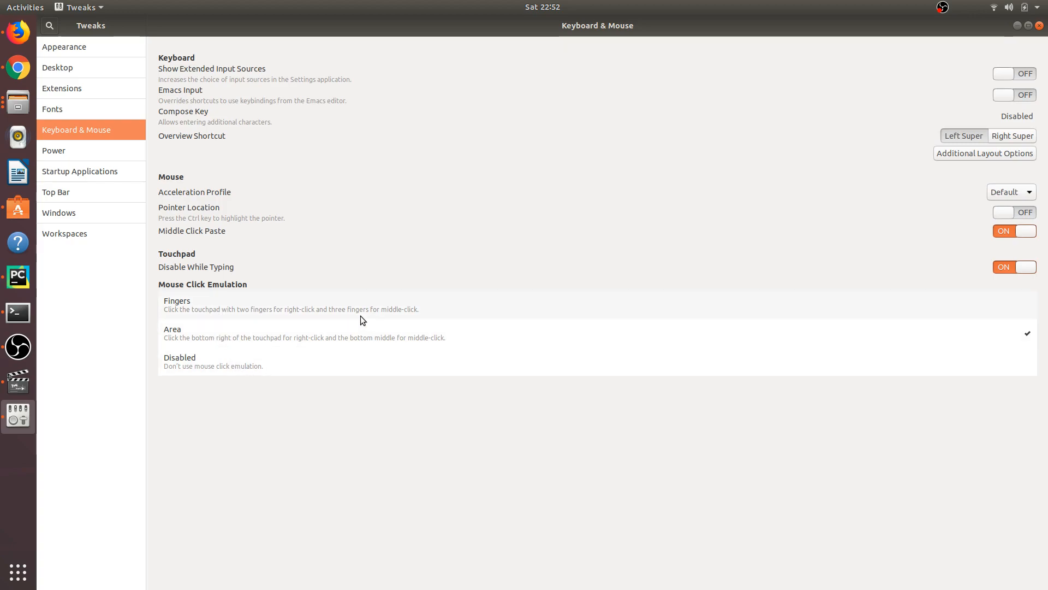
{"action": "mouse_move", "coordinate": [255, 339]}
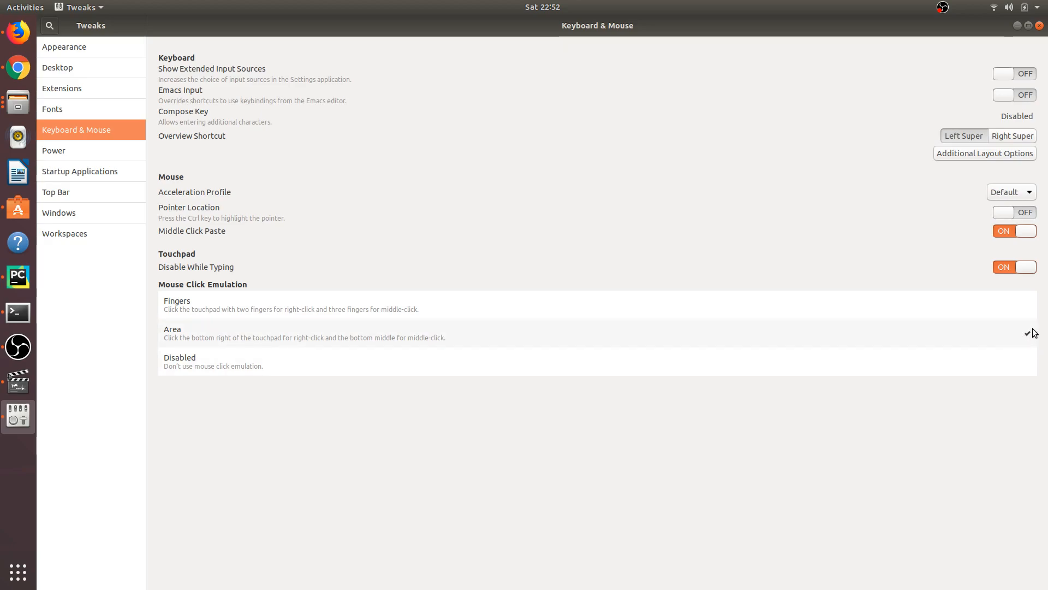
{"action": "mouse_move", "coordinate": [1009, 334]}
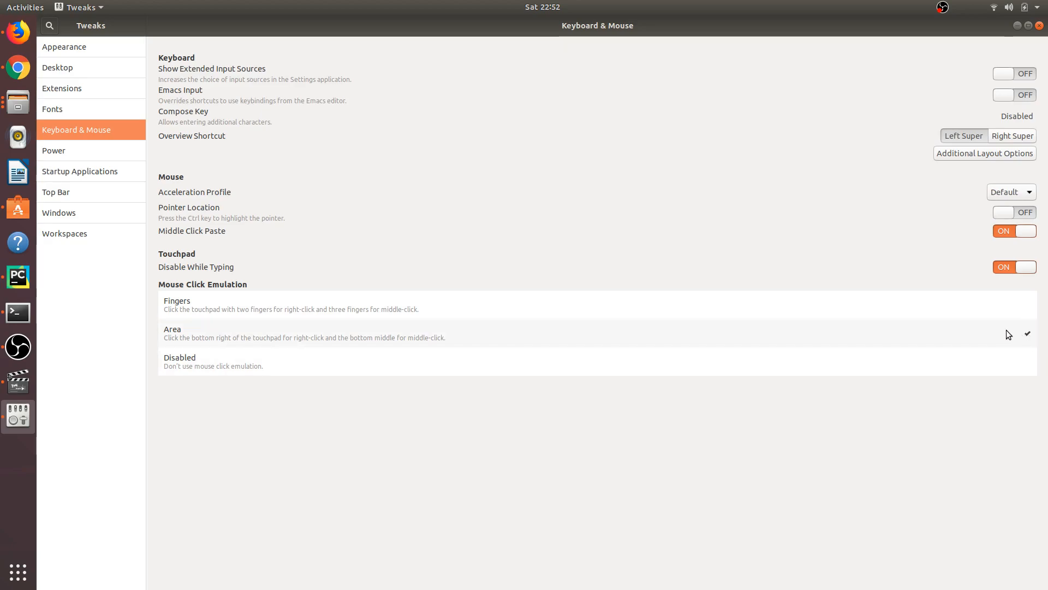
{"action": "mouse_move", "coordinate": [1001, 338]}
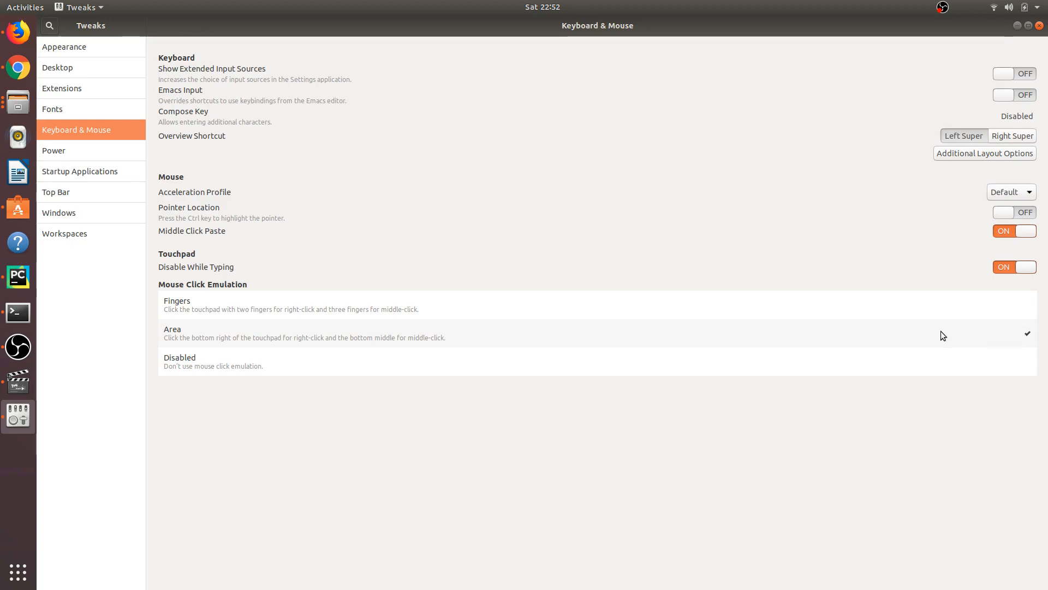
{"action": "mouse_move", "coordinate": [1024, 340]}
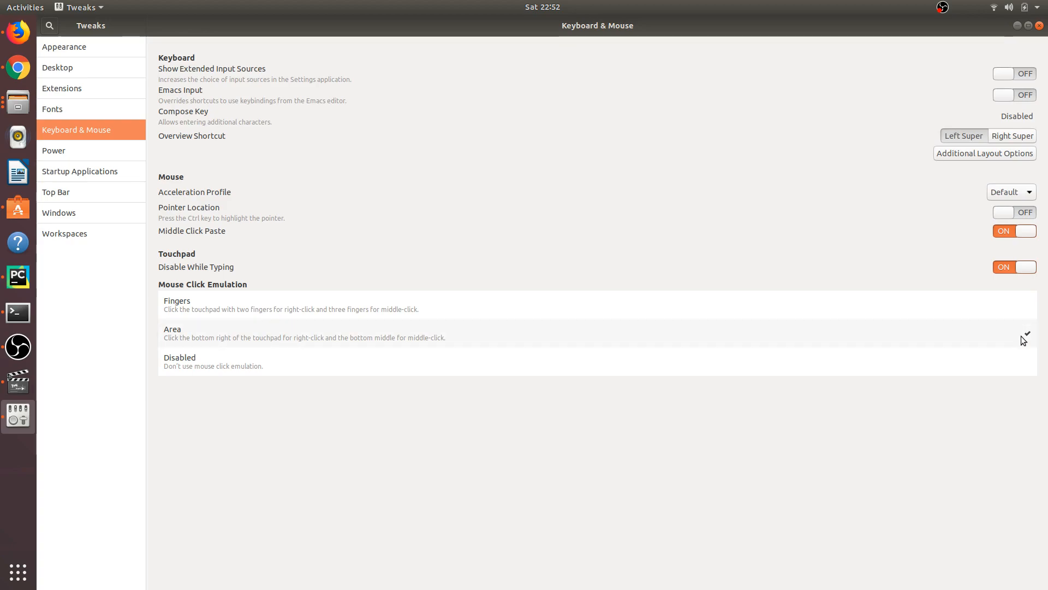
{"action": "mouse_move", "coordinate": [333, 325]}
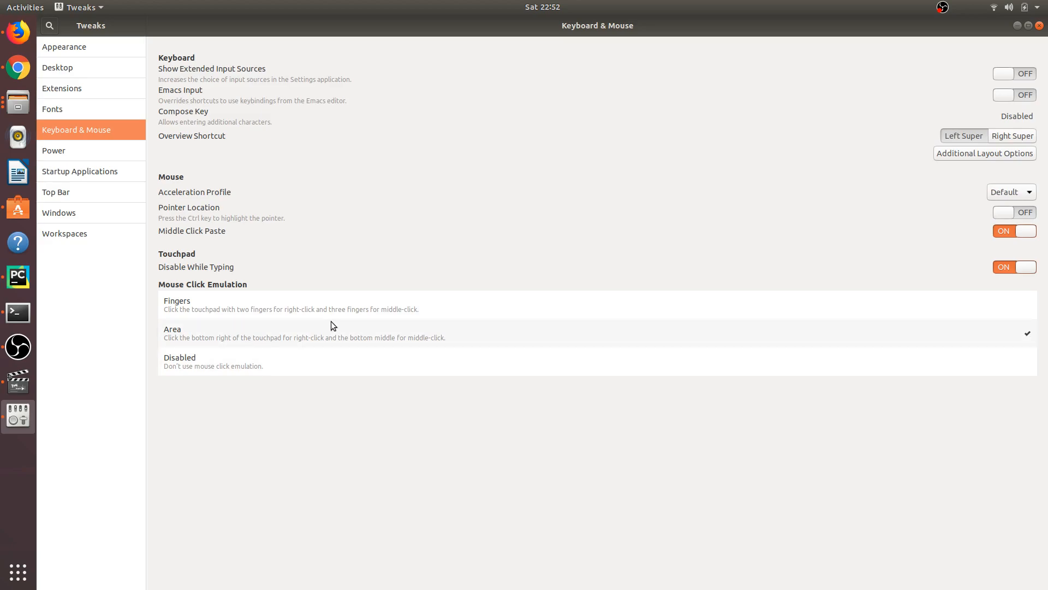
{"action": "mouse_move", "coordinate": [884, 336]}
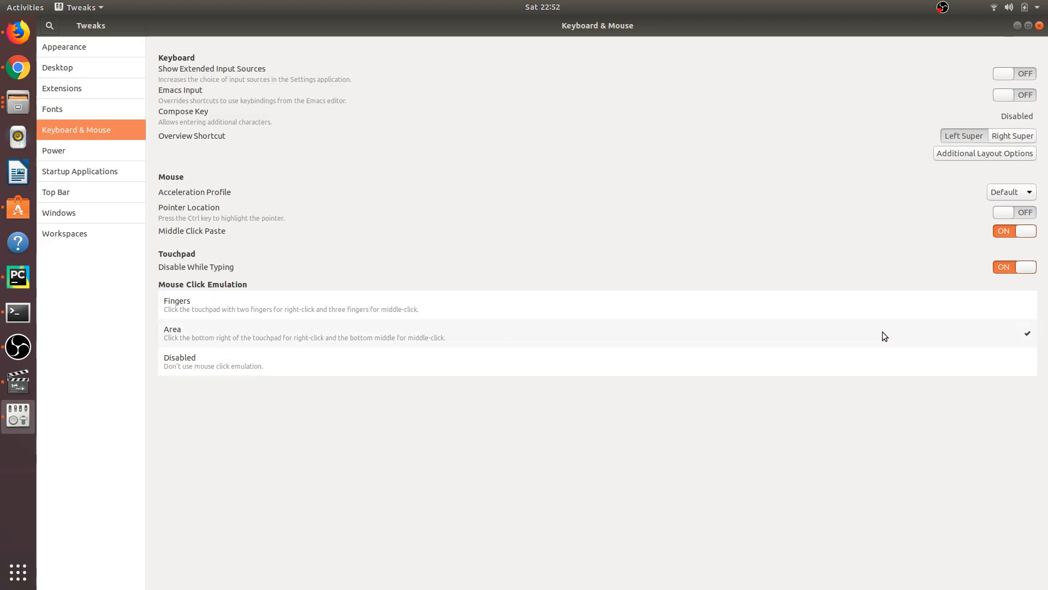
{"action": "mouse_move", "coordinate": [878, 337]}
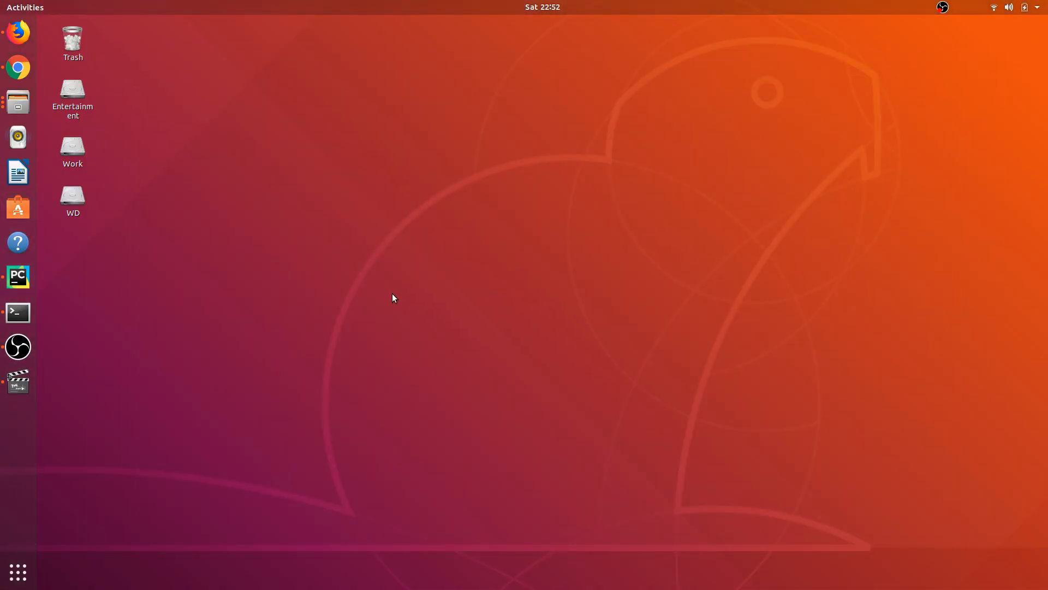
Test touchpad right-clicking on the desktop: bring up its menu, dismiss it, bring it up again.
{"action": "right_click", "coordinate": [393, 298]}
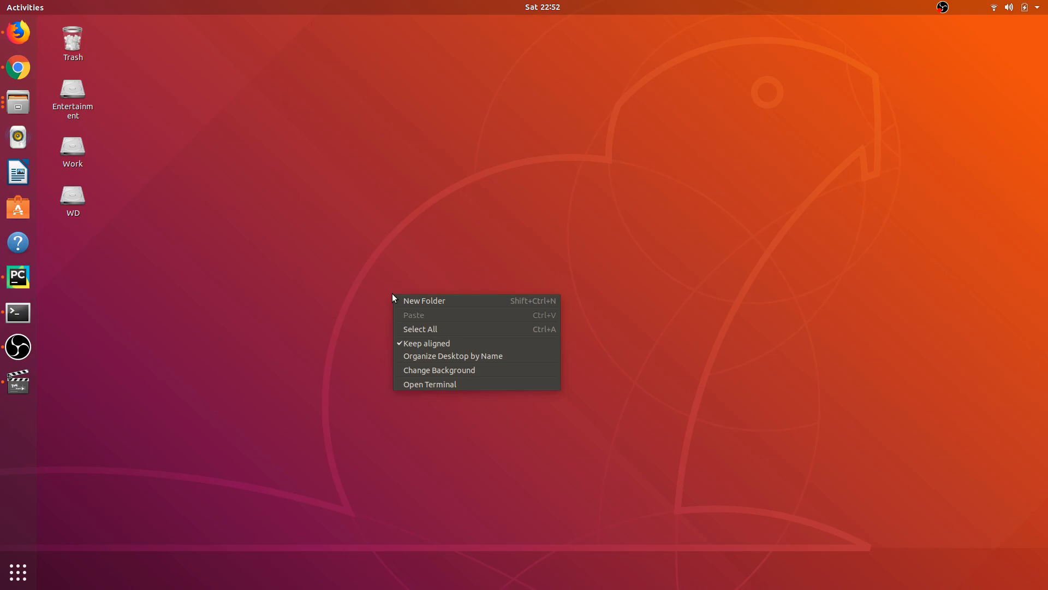
{"action": "left_click", "coordinate": [409, 198]}
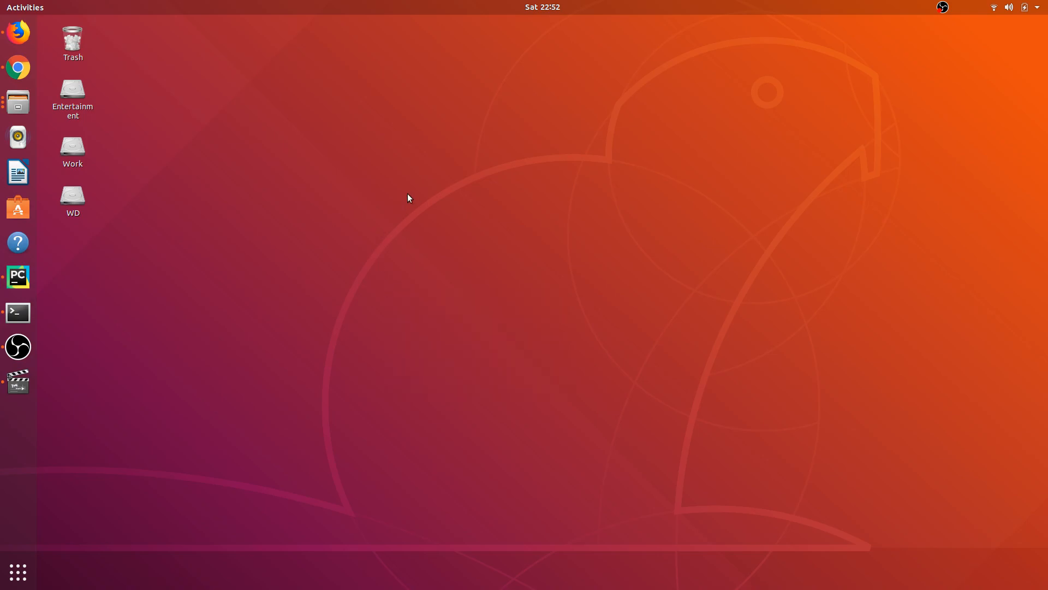
{"action": "right_click", "coordinate": [485, 239]}
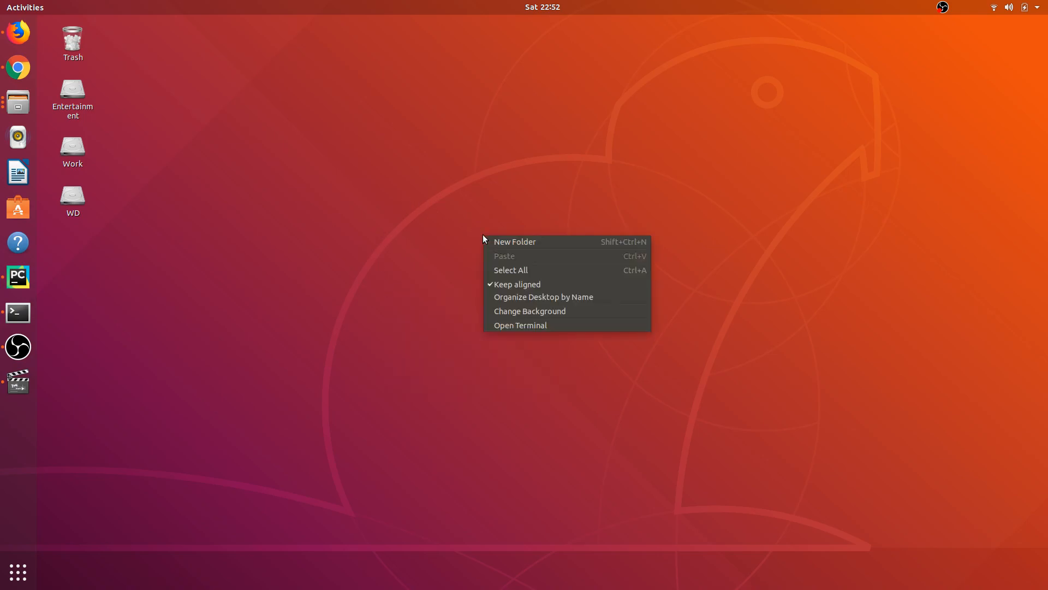
{"action": "mouse_move", "coordinate": [459, 161]}
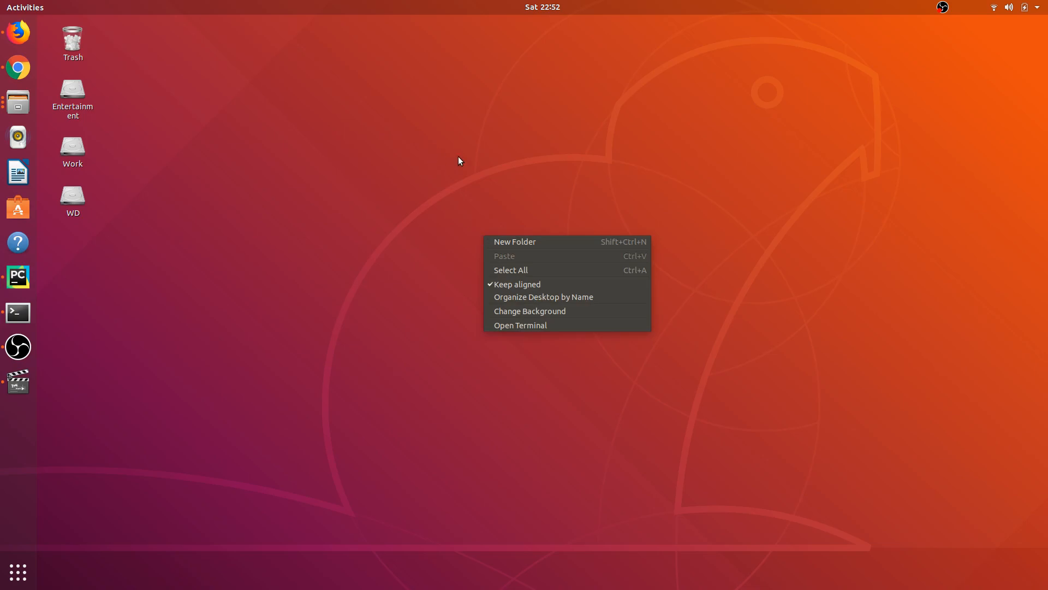